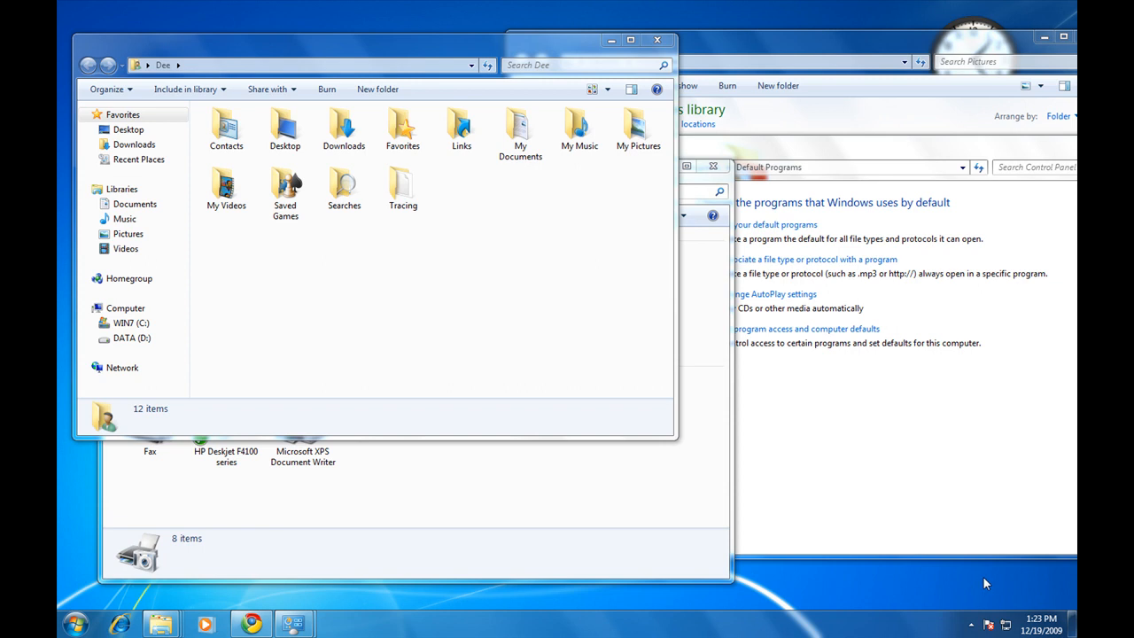
- Cascade the open Explorer windows so they overlap across the desktop
left_click(1071, 619)
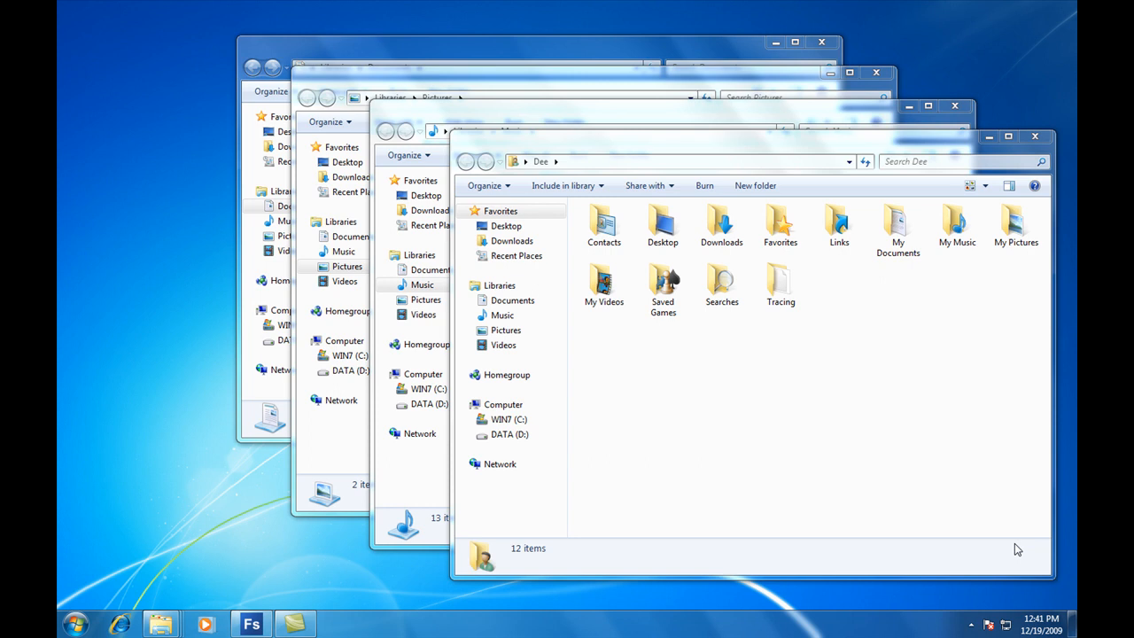
mouse_move(826, 152)
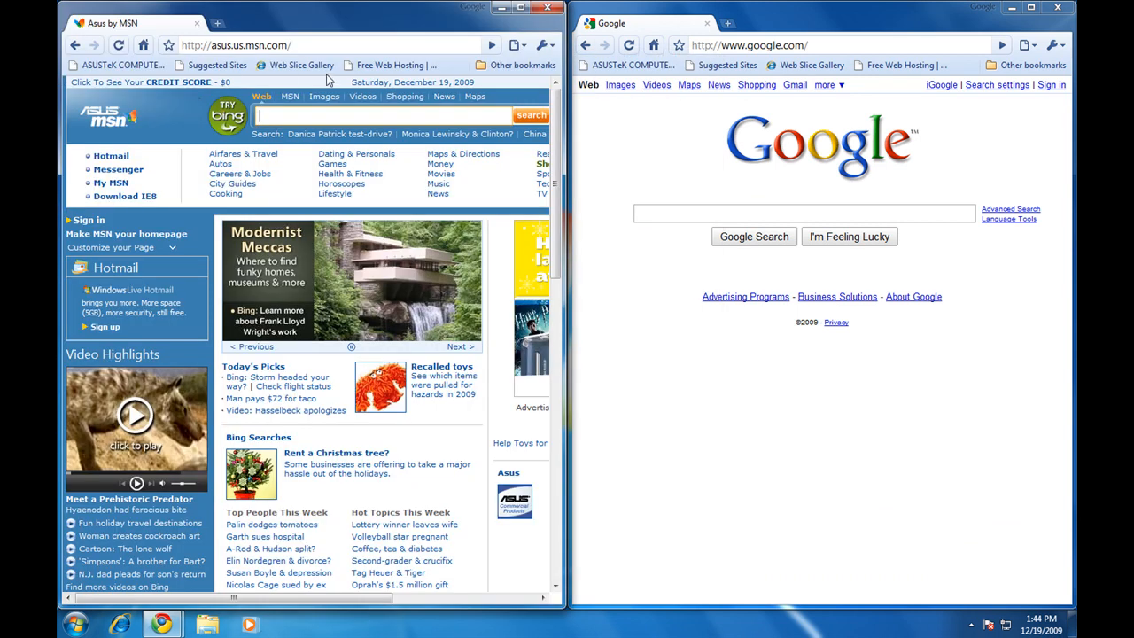
- Scroll within the snapped browser window while MSN and Google sit side by side
scroll("down", 3)
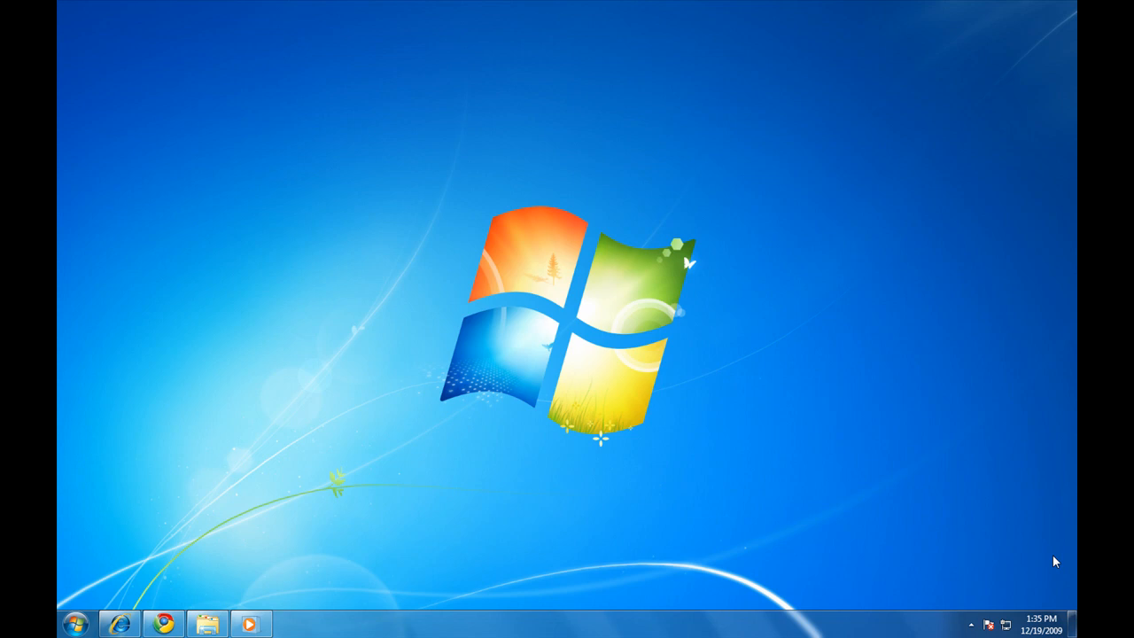
mouse_move(344, 591)
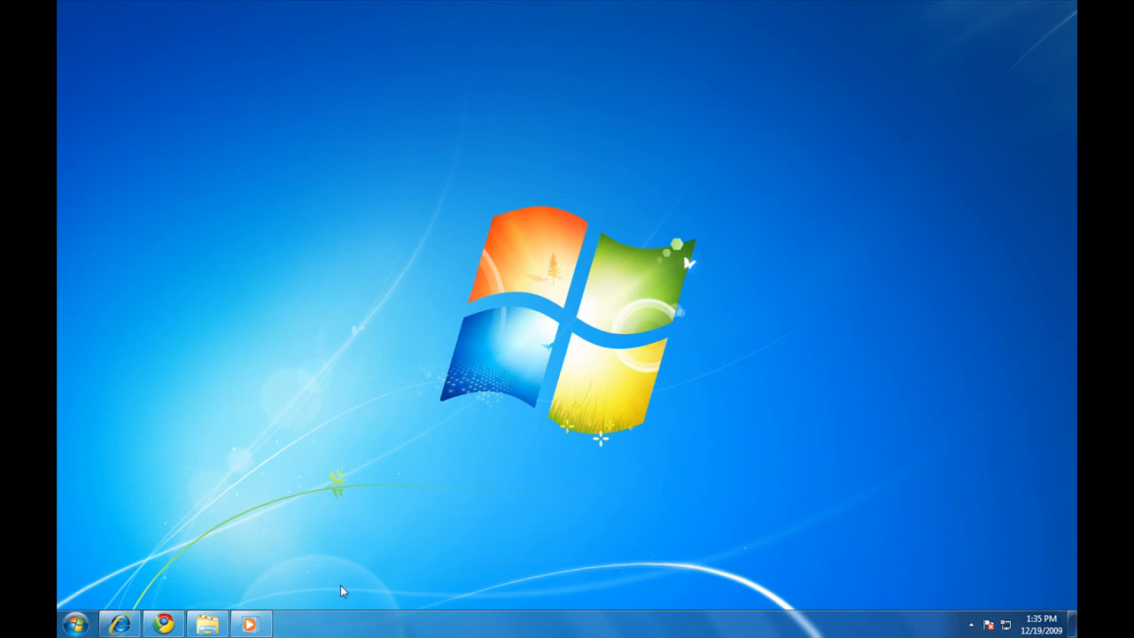
right_click(117, 619)
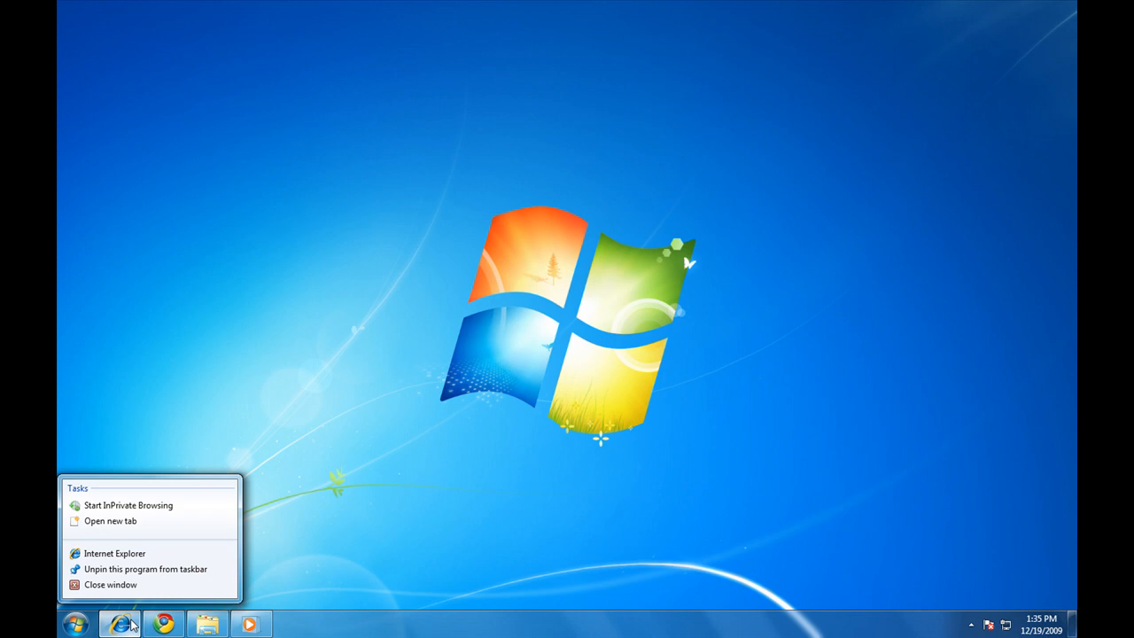
mouse_move(173, 636)
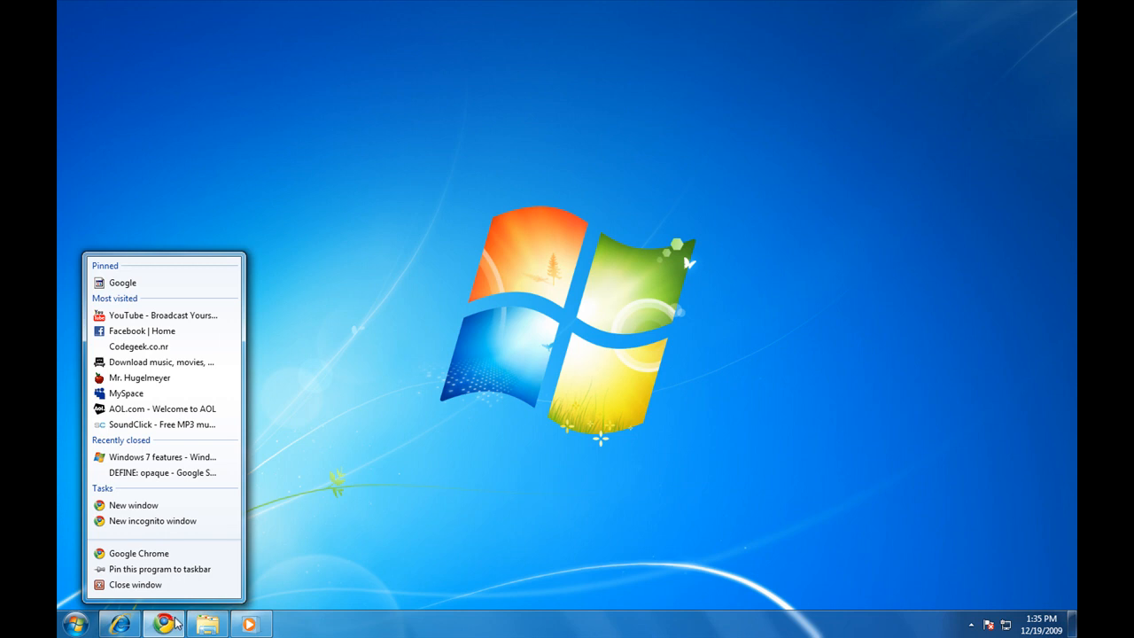
left_click(207, 624)
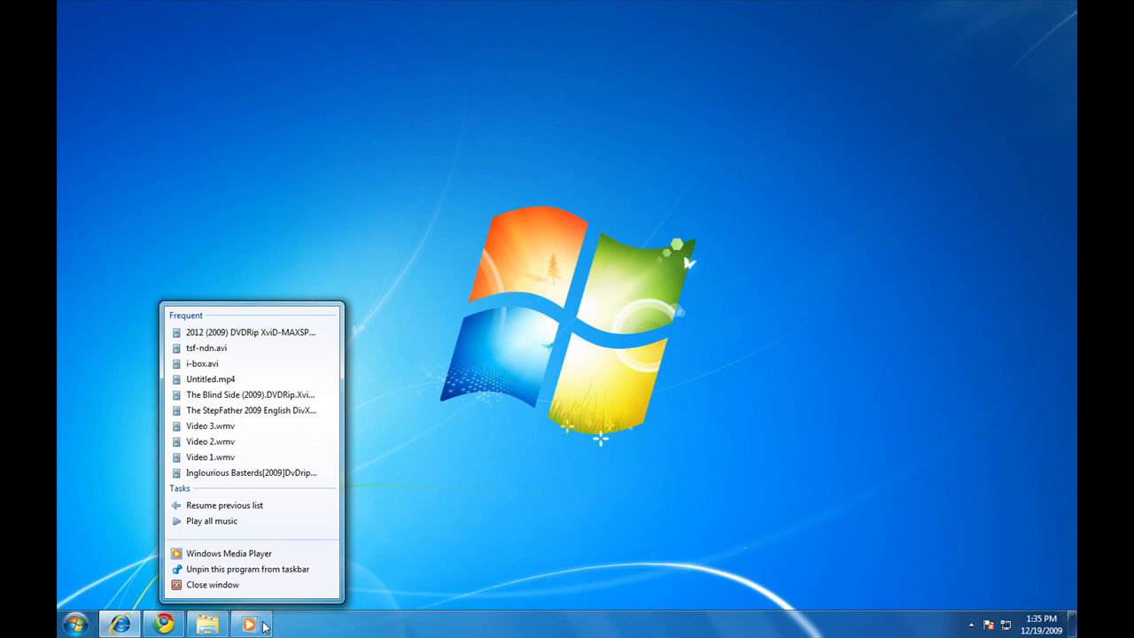
mouse_move(223, 505)
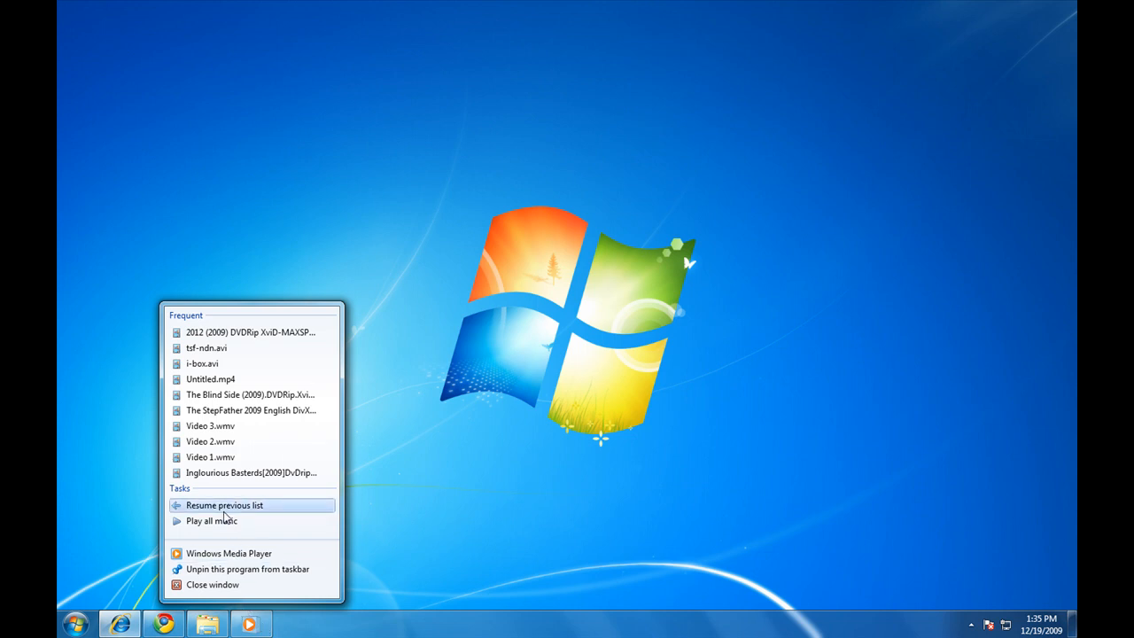
mouse_move(418, 450)
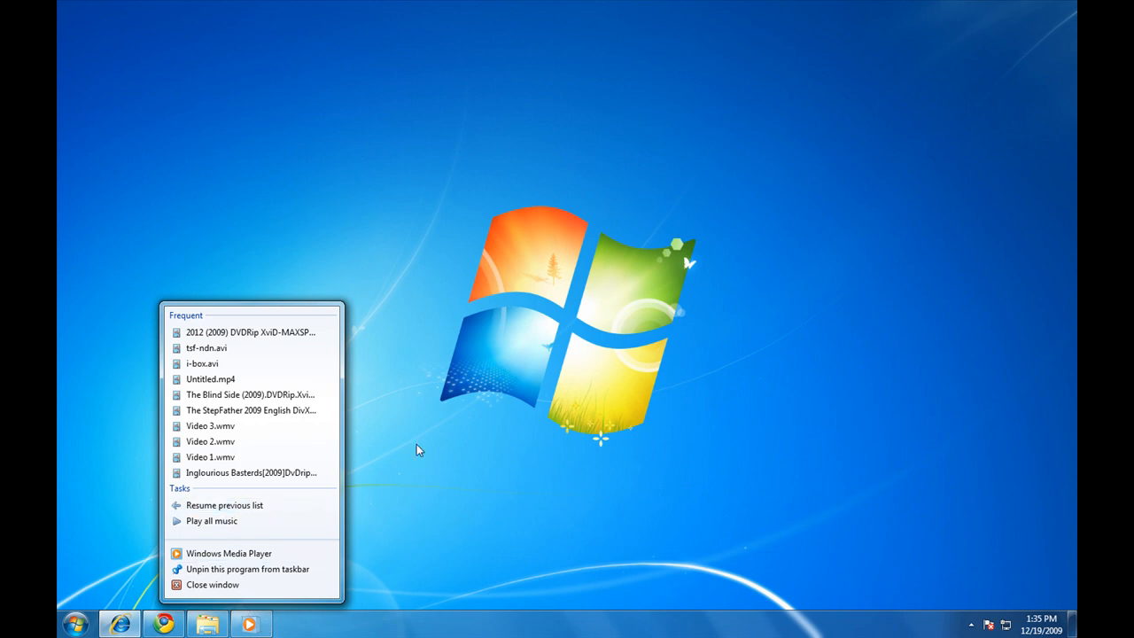
left_click(418, 450)
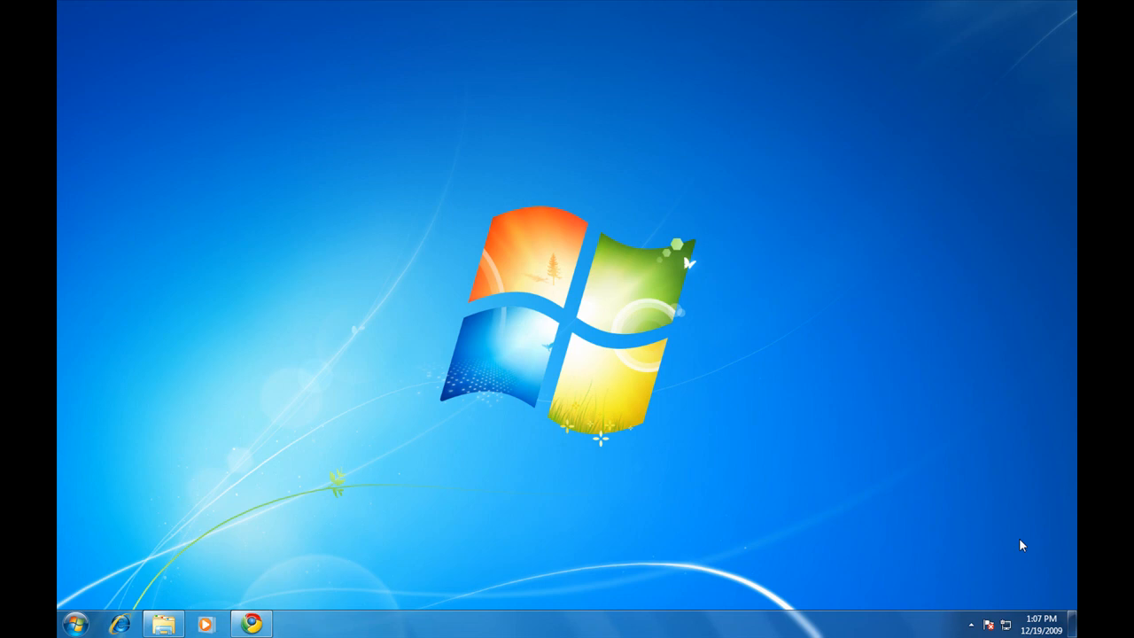
- Add Calendar (enlarged to today's date), Clock and Weather gadgets from the desktop gadget gallery
right_click(755, 321)
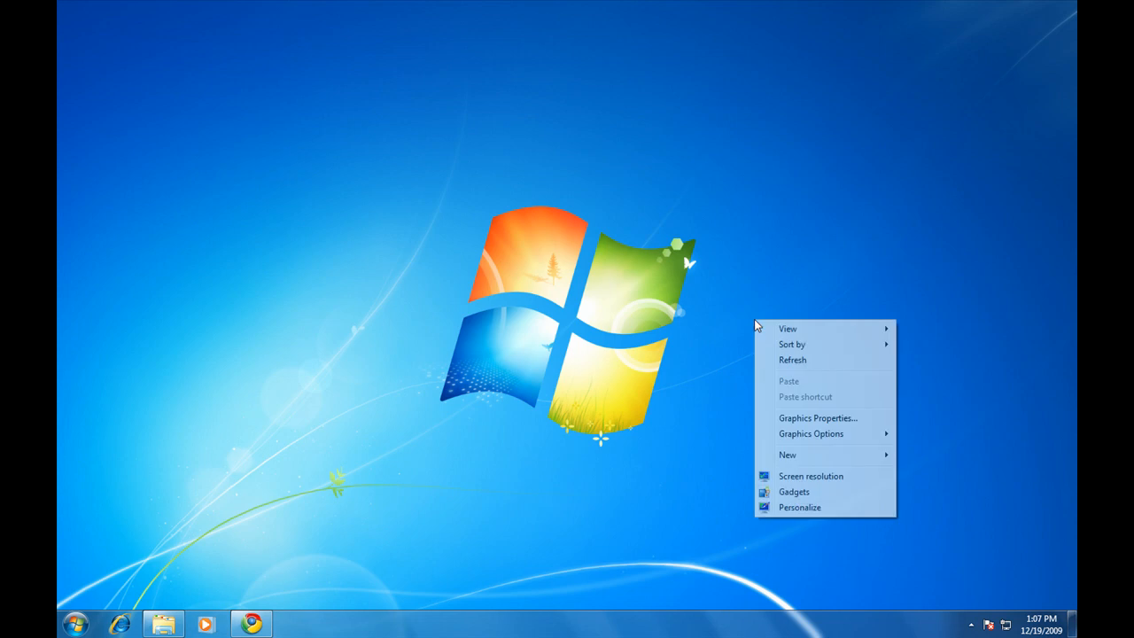
left_click(793, 492)
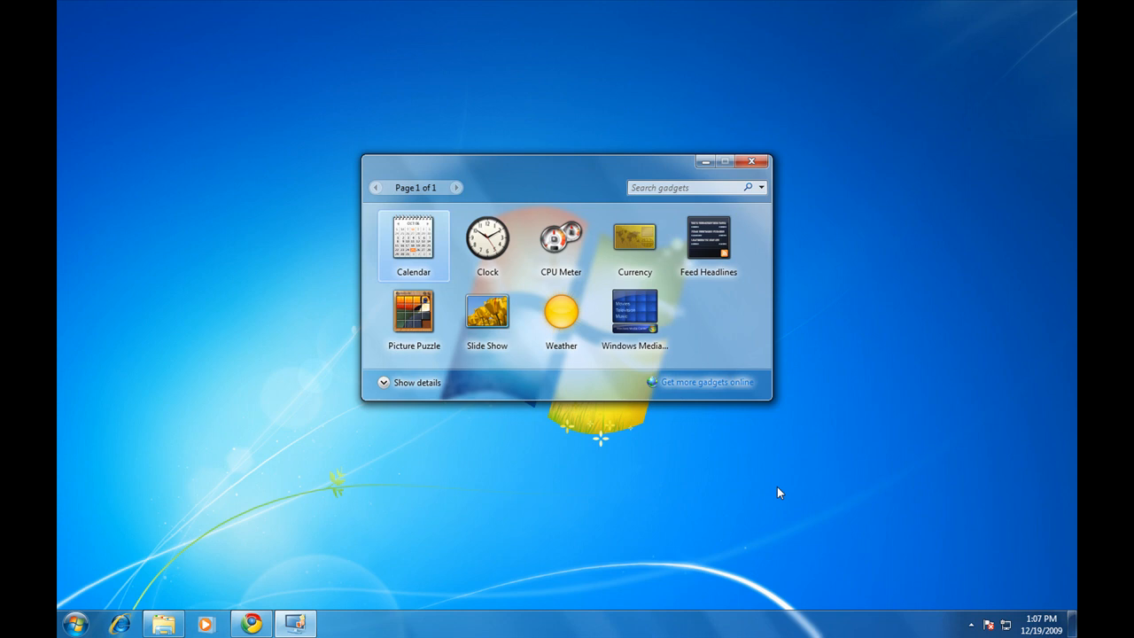
mouse_move(418, 264)
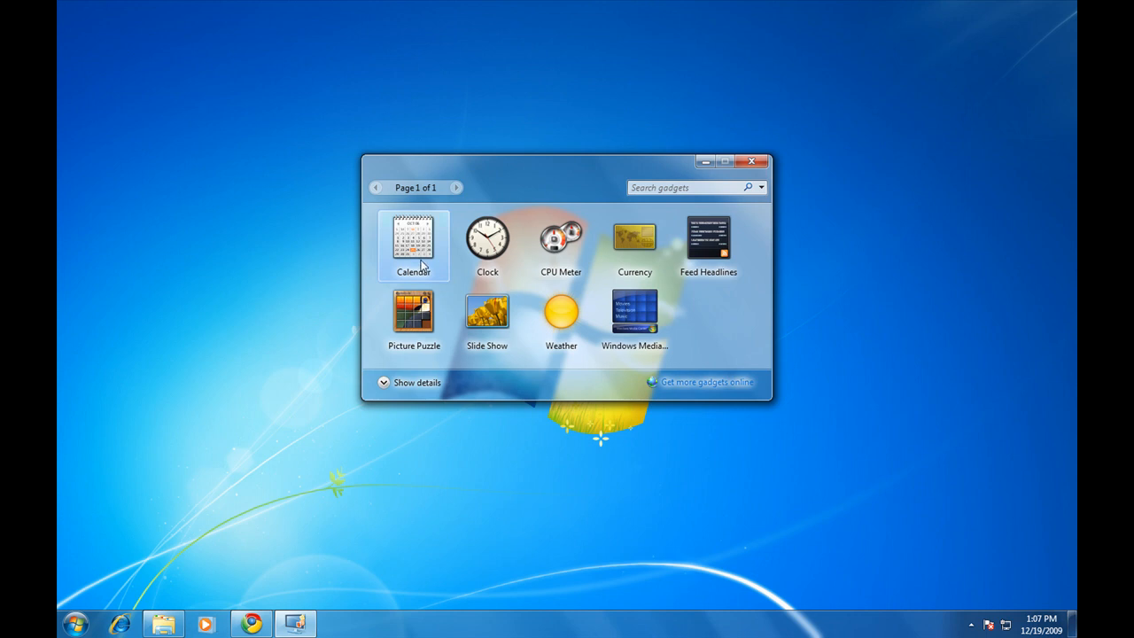
double_click(414, 239)
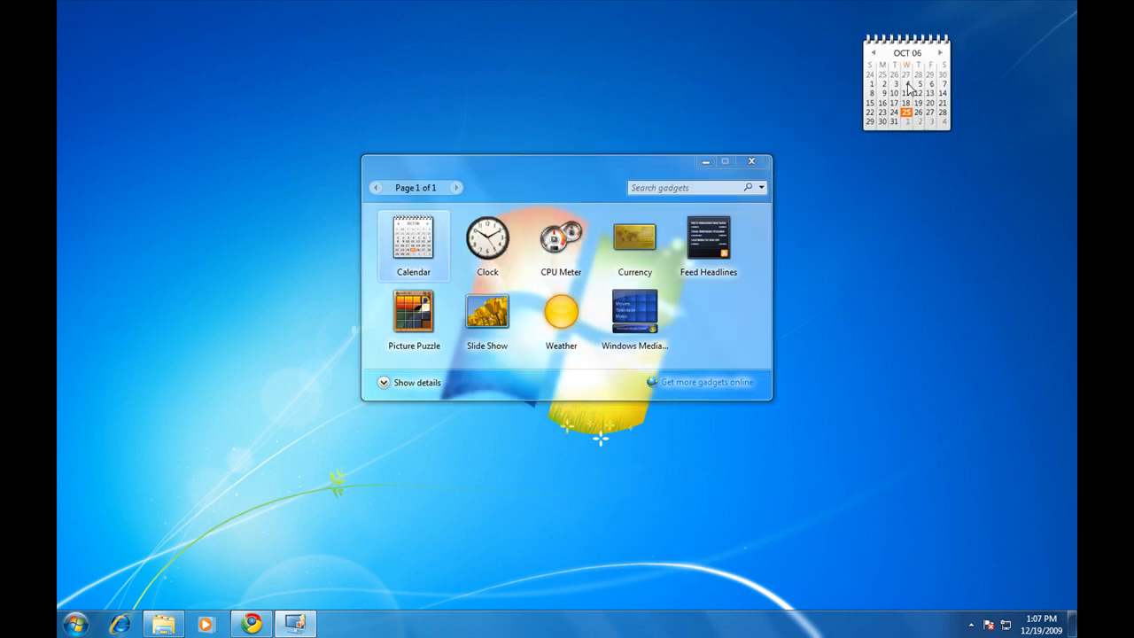
left_click(905, 92)
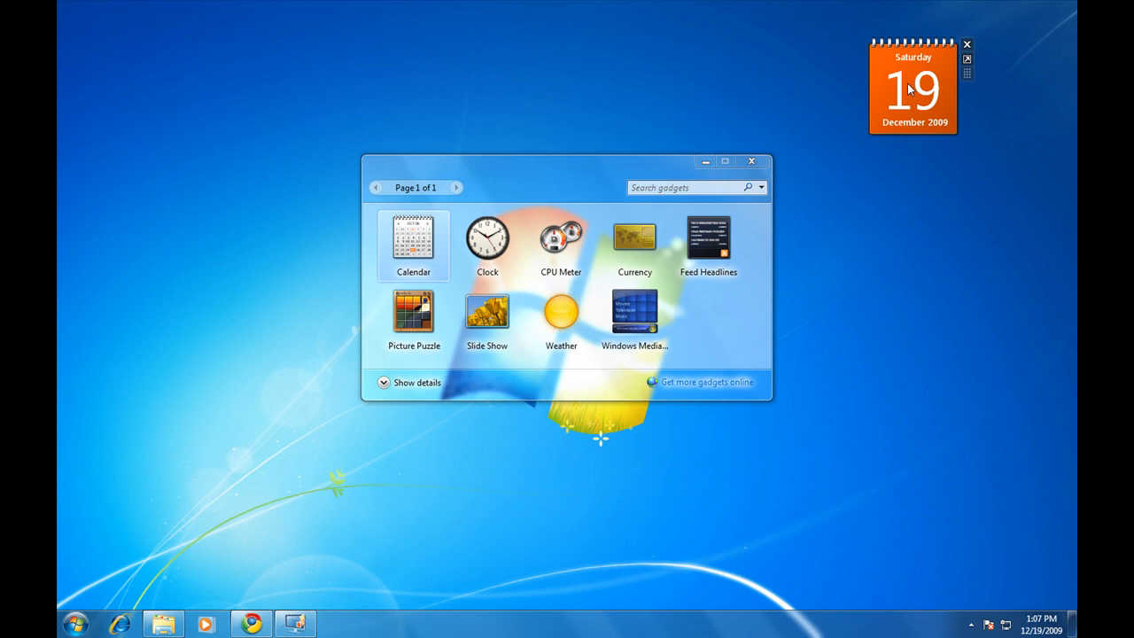
mouse_move(790, 163)
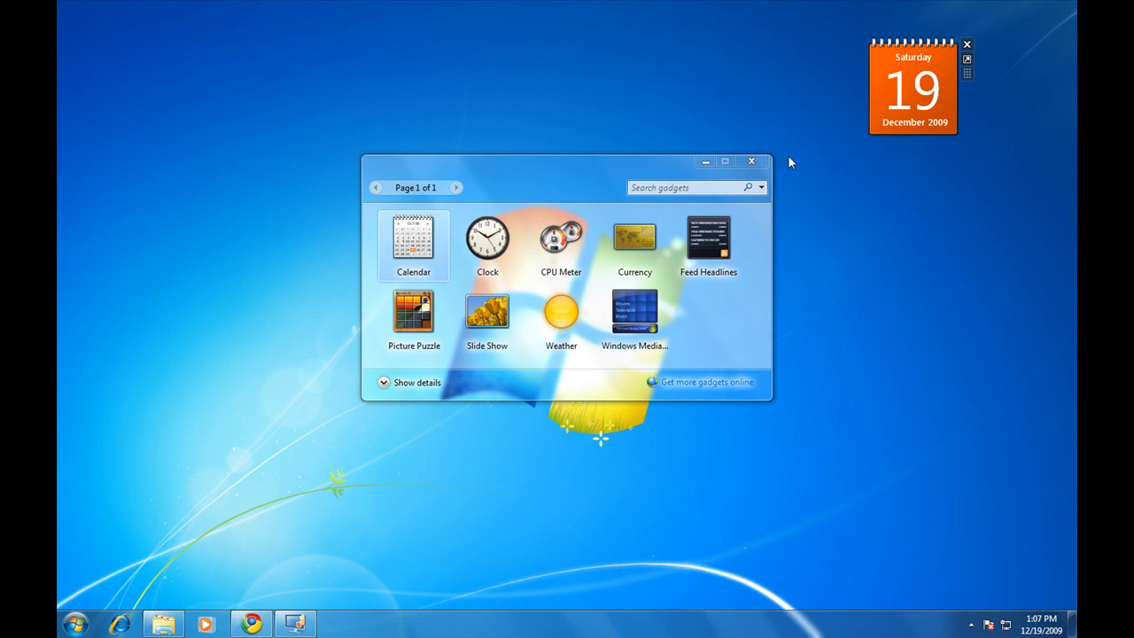
double_click(488, 239)
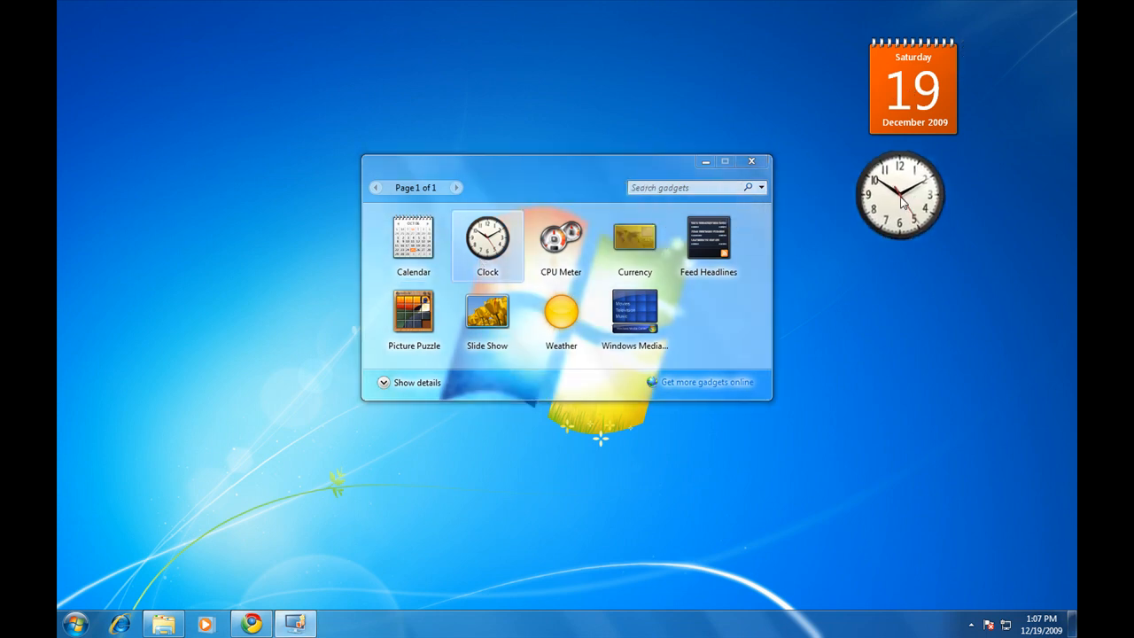
left_click_drag(560, 315, 858, 308)
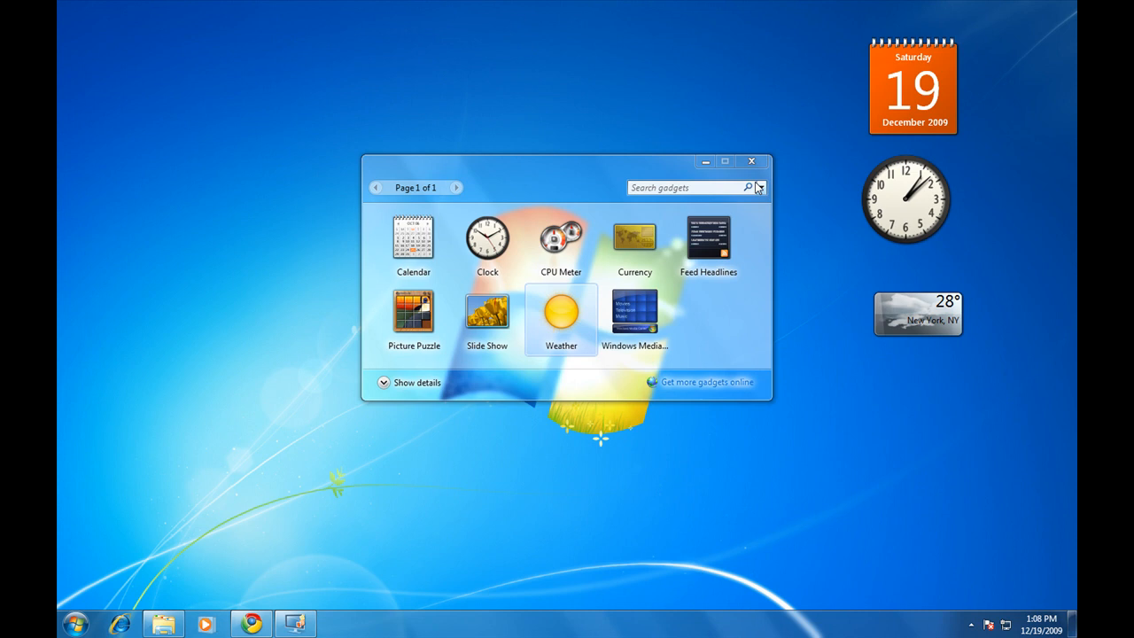
mouse_move(694, 388)
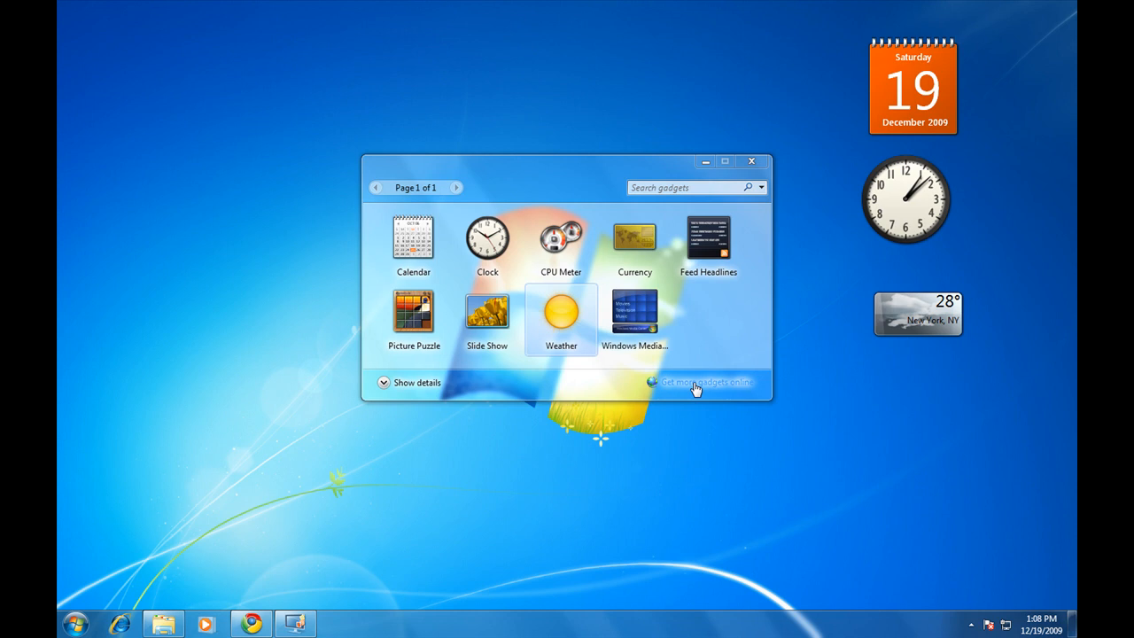
mouse_move(734, 325)
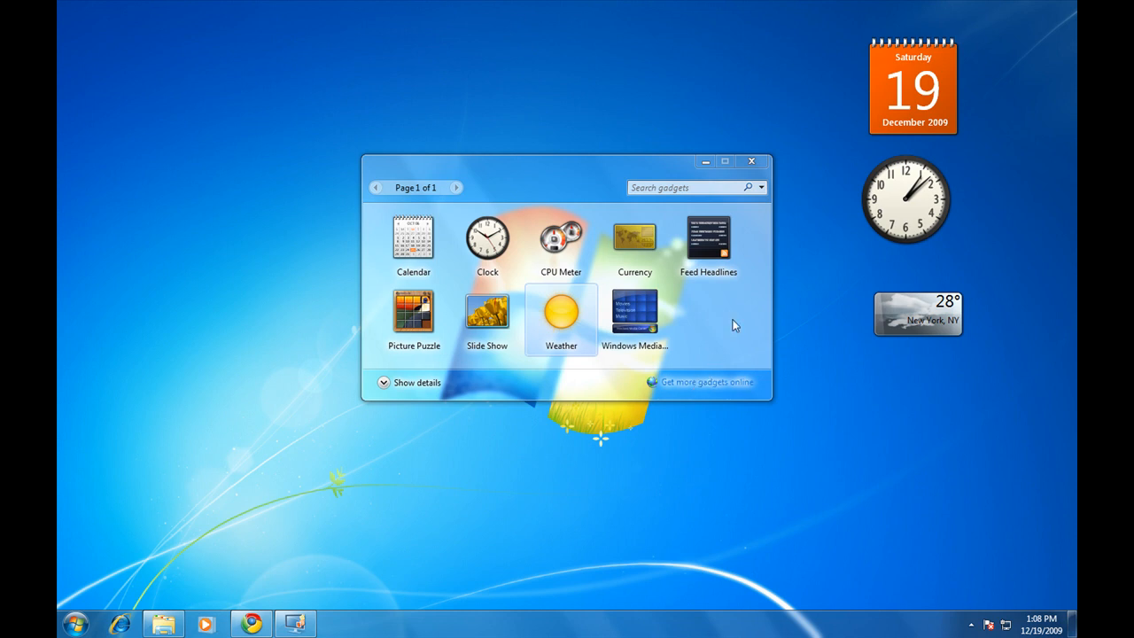
- Close the gadget gallery and apply the Architecture theme from Personalization
left_click(752, 159)
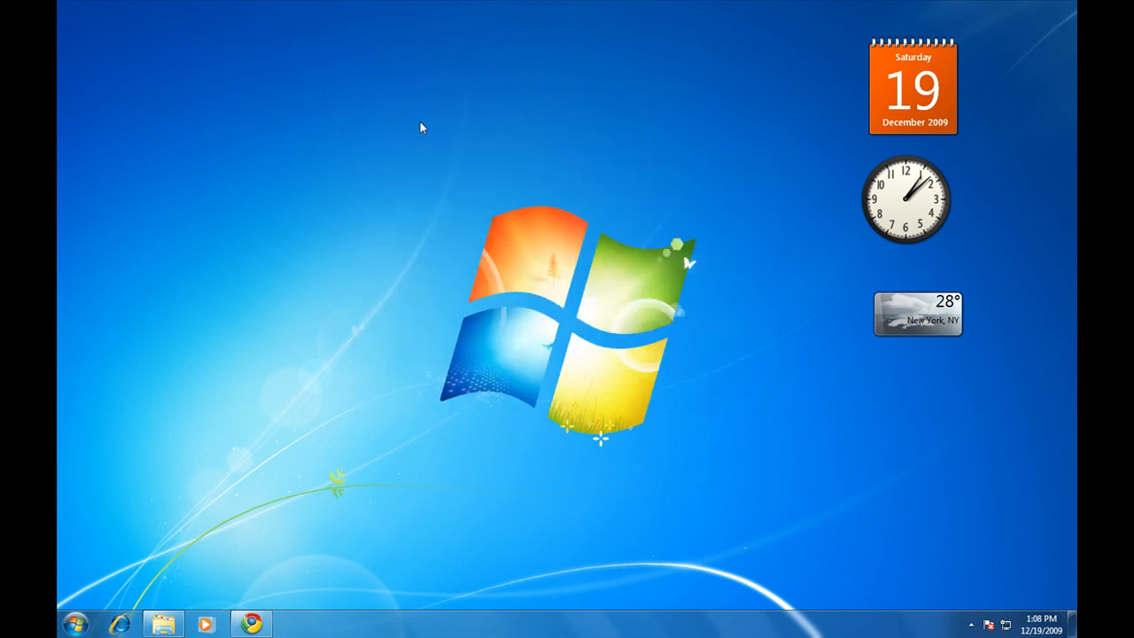
right_click(418, 127)
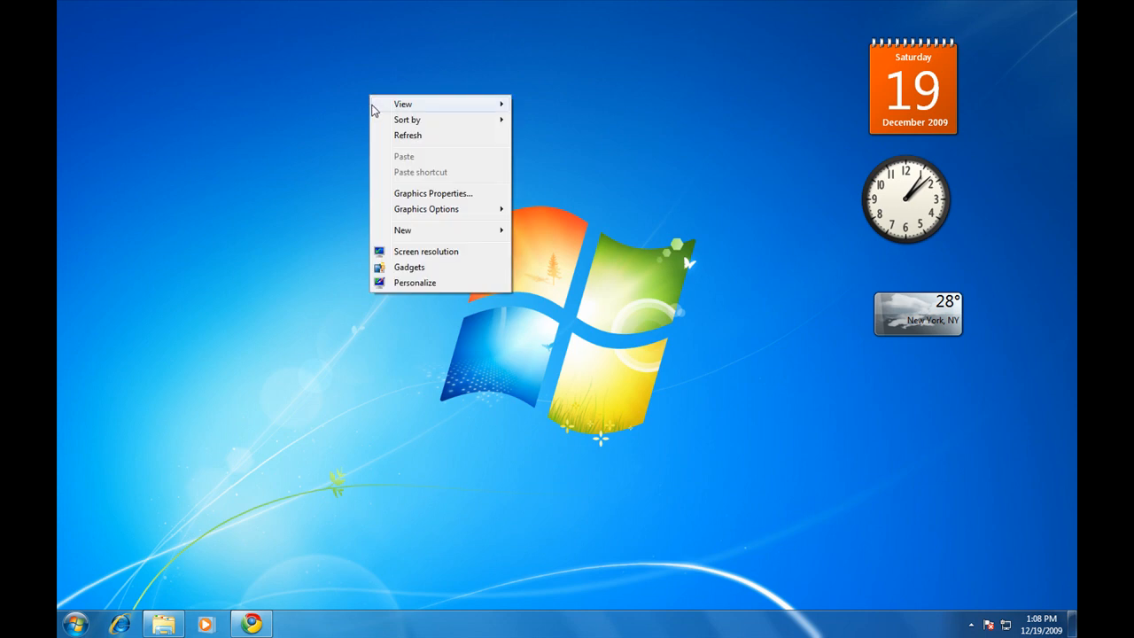
mouse_move(382, 284)
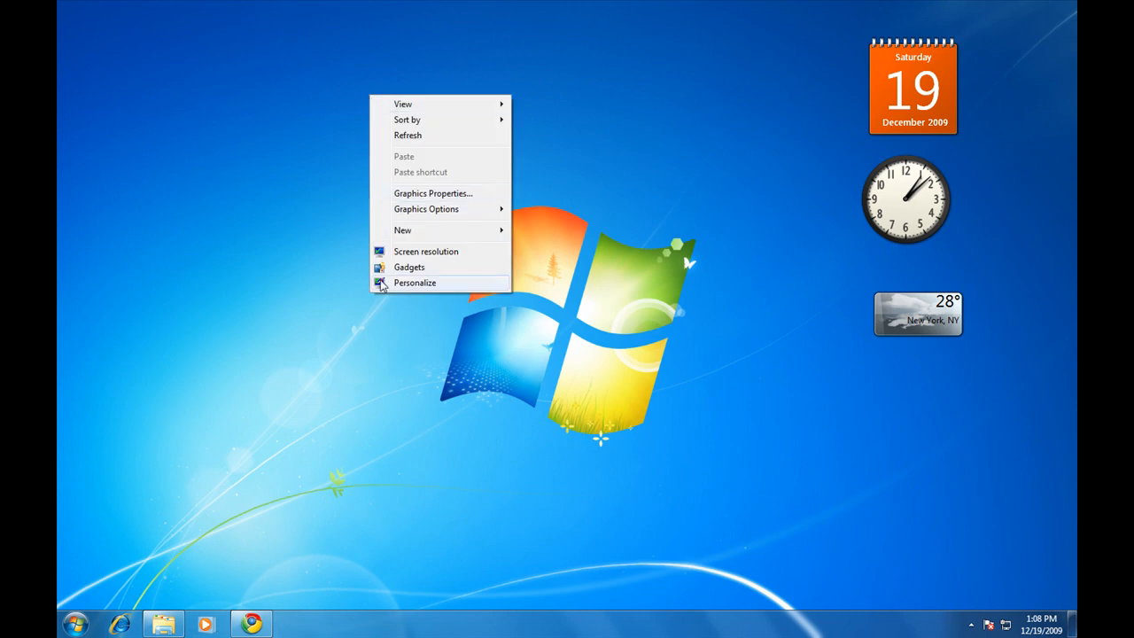
left_click(414, 283)
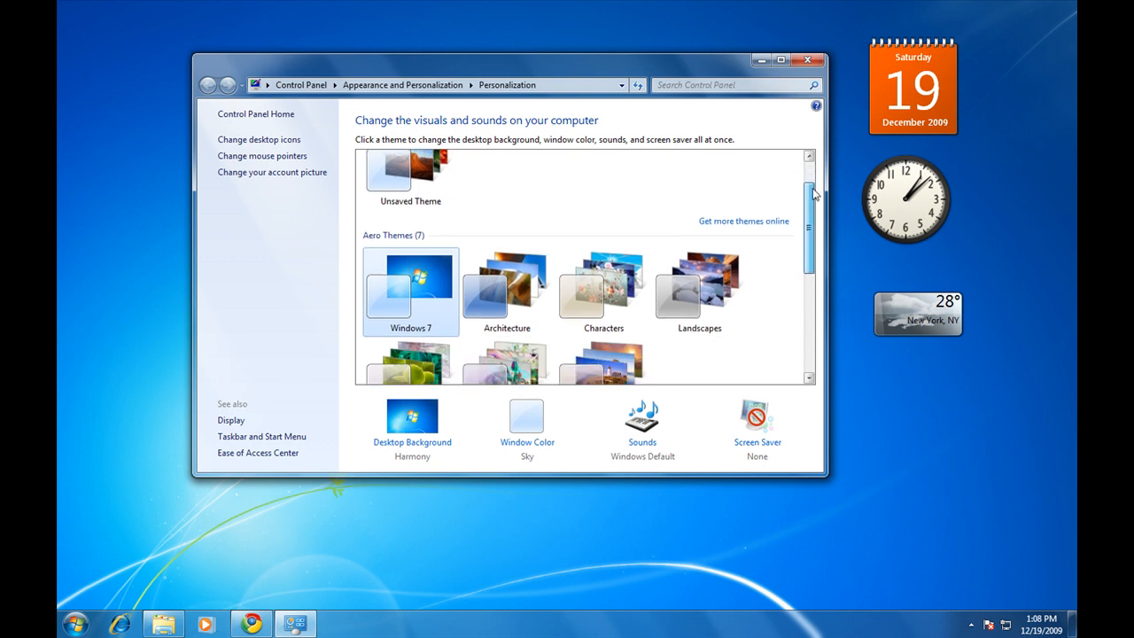
scroll("down", 3)
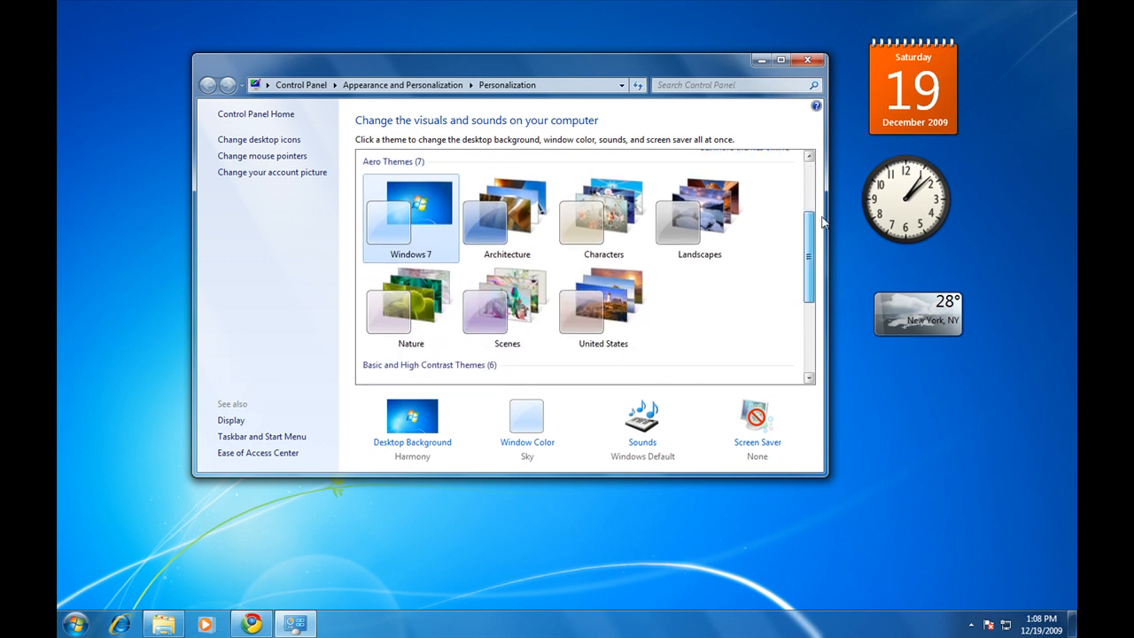
mouse_move(535, 207)
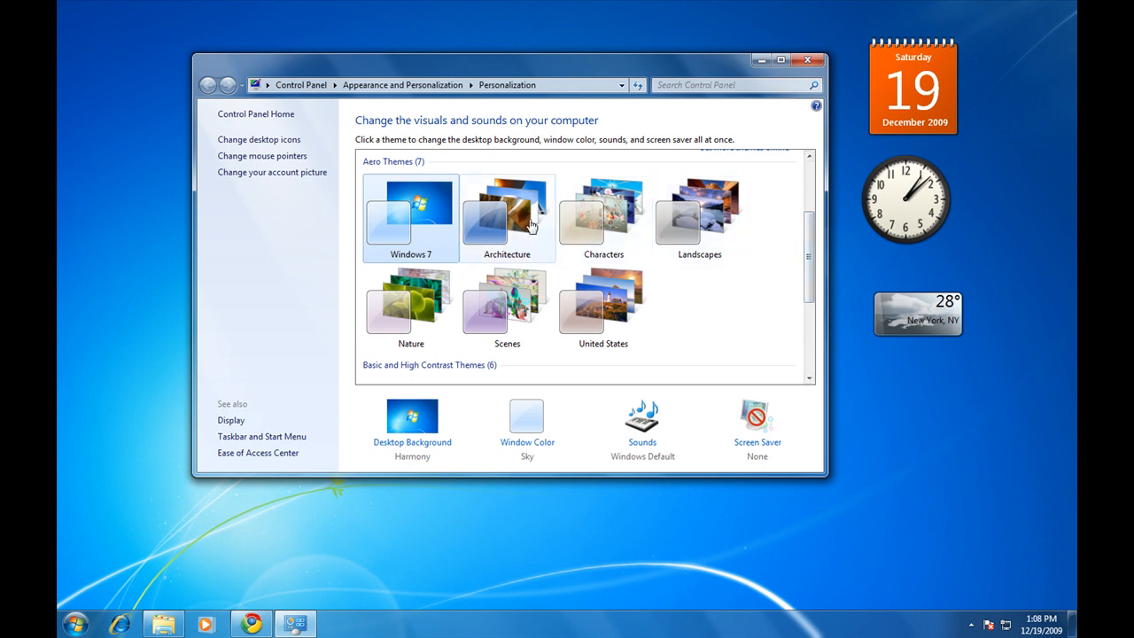
left_click(506, 216)
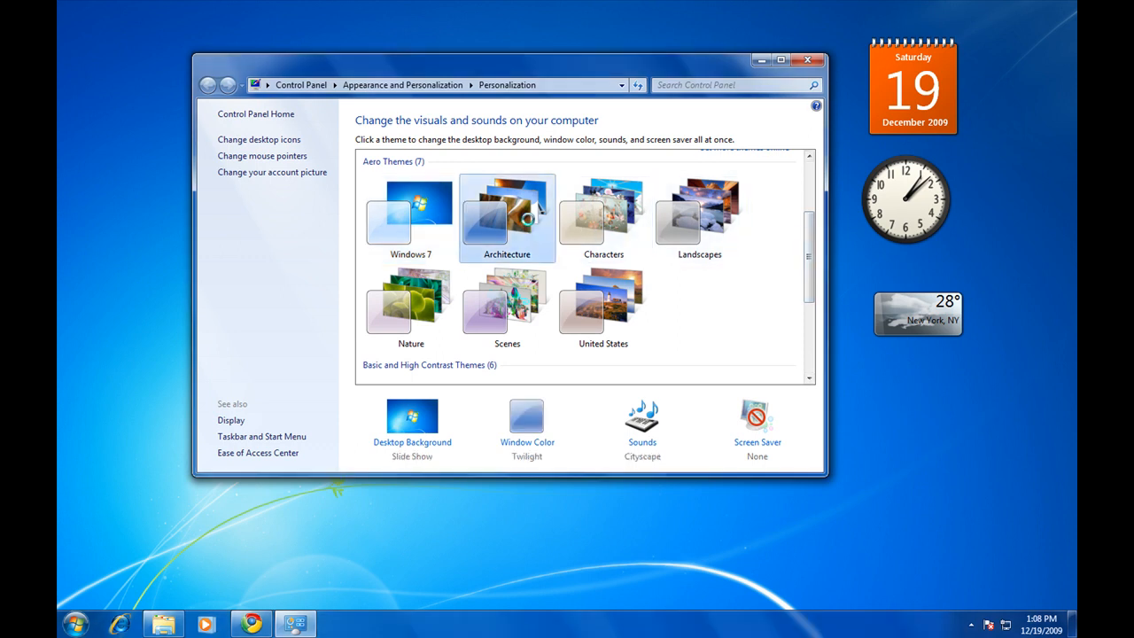
- Set the desktop background slideshow to change pictures every 10 seconds and save
left_click(506, 213)
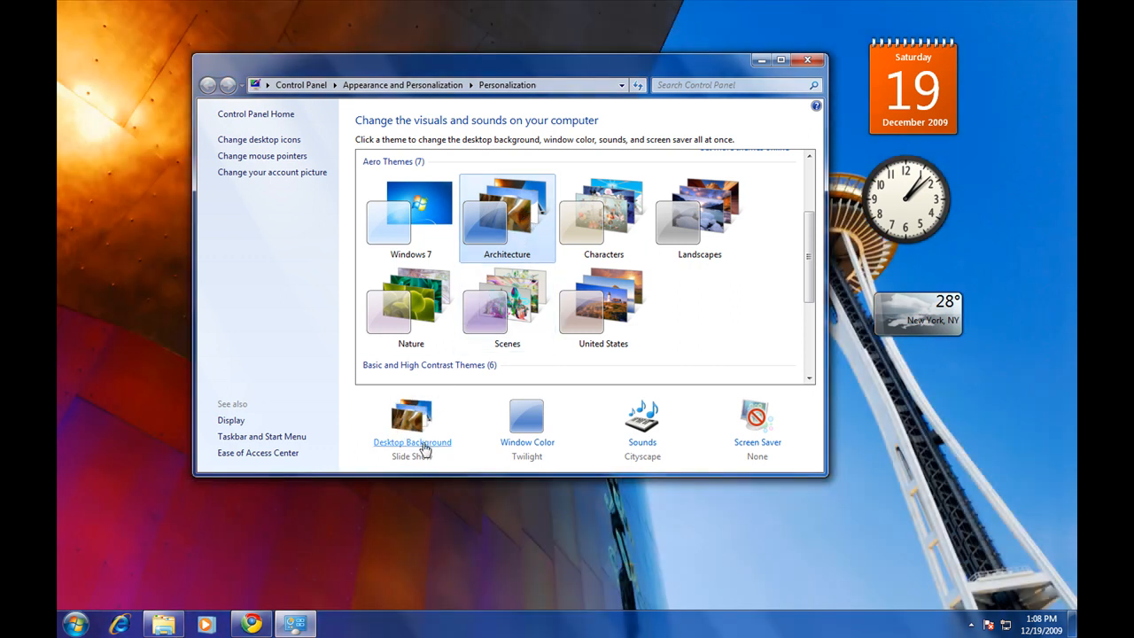
left_click(411, 441)
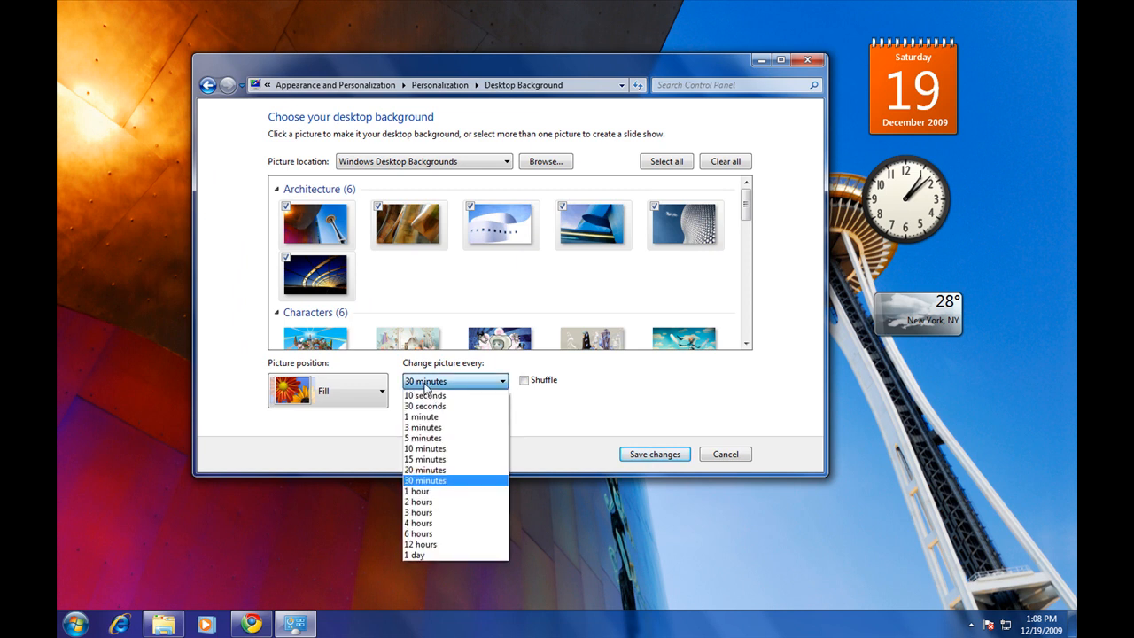
left_click(425, 395)
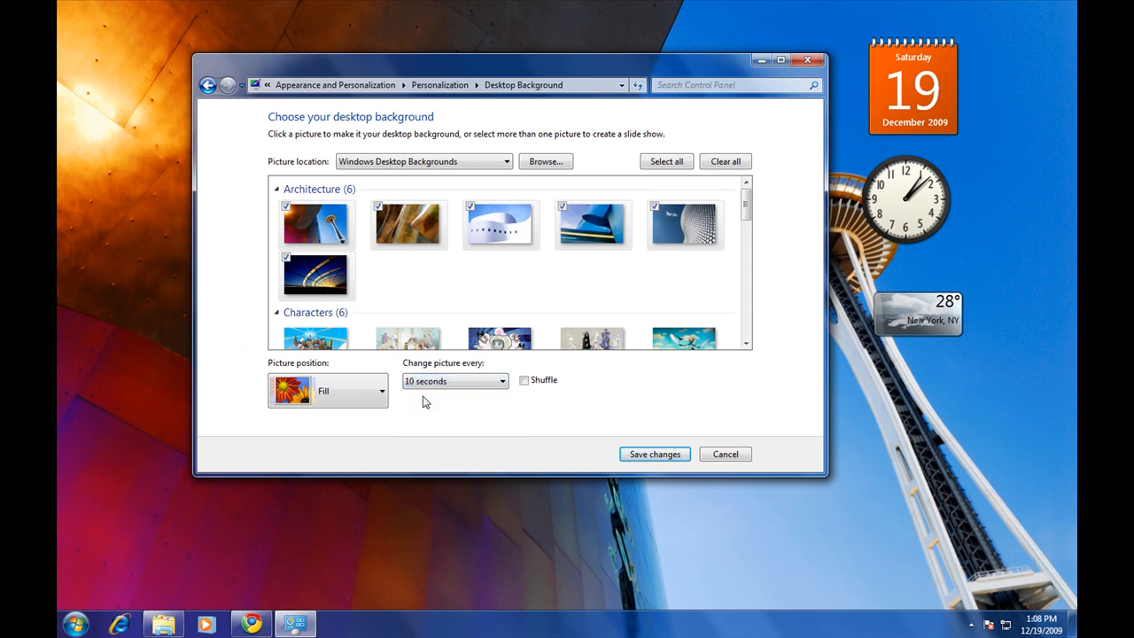
left_click(525, 379)
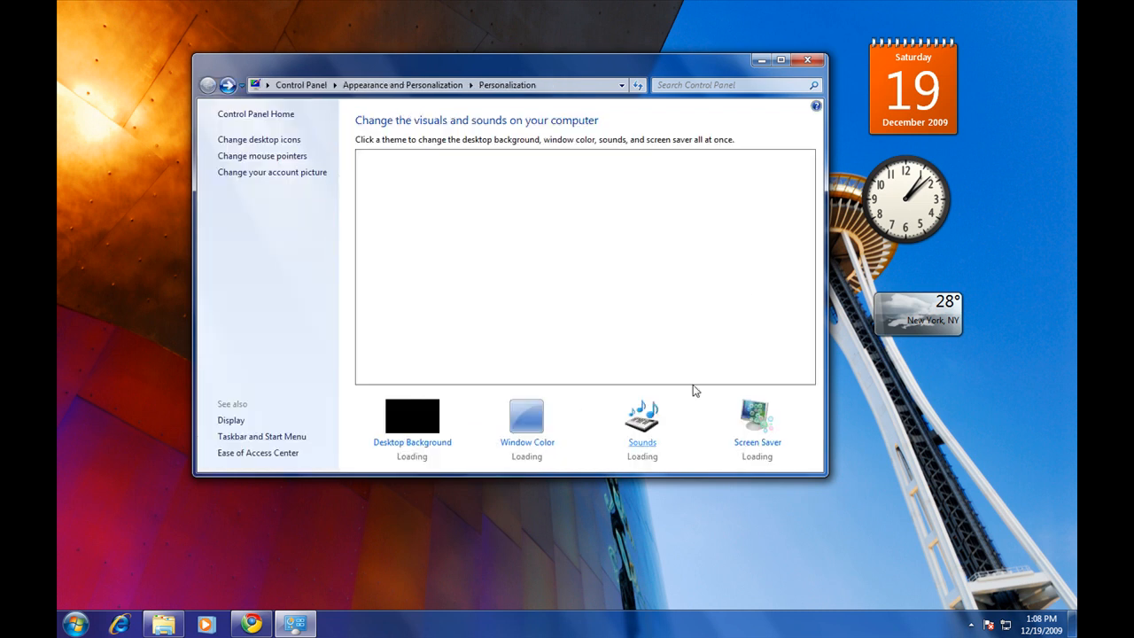
left_click(807, 60)
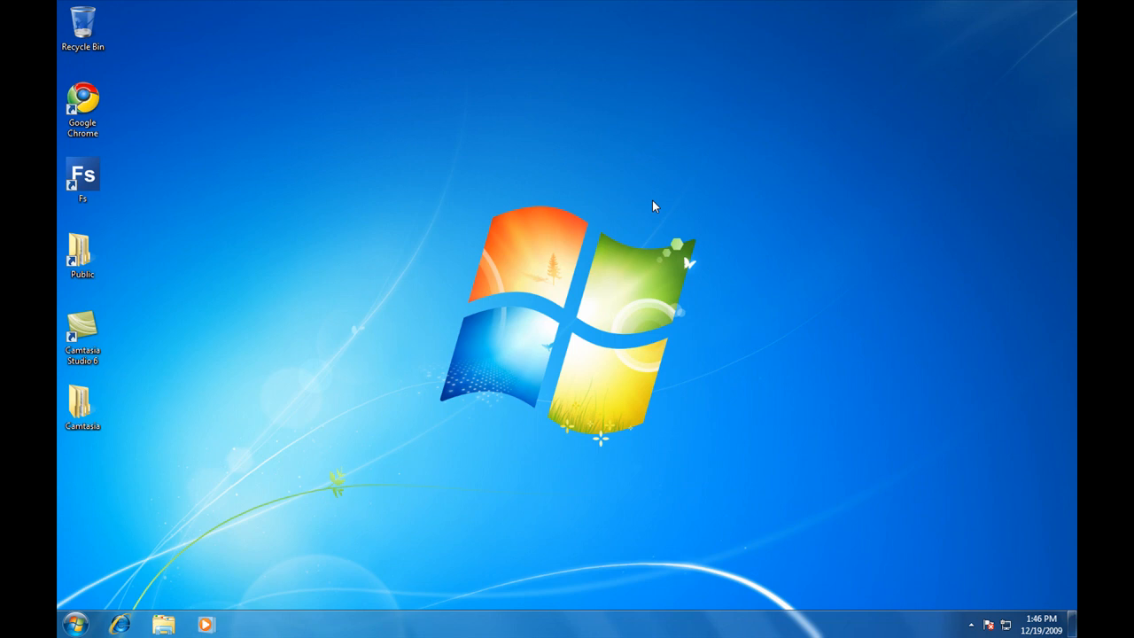
- Pin the Google Chrome desktop shortcut to the taskbar and launch it from there
left_click(82, 101)
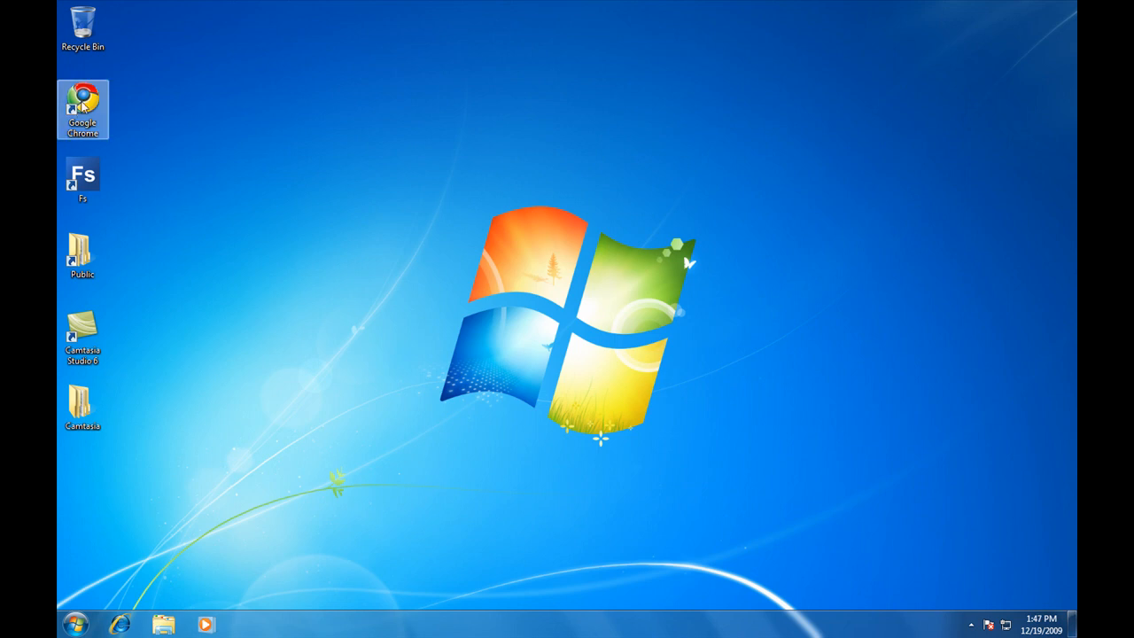
left_click_drag(82, 103, 251, 585)
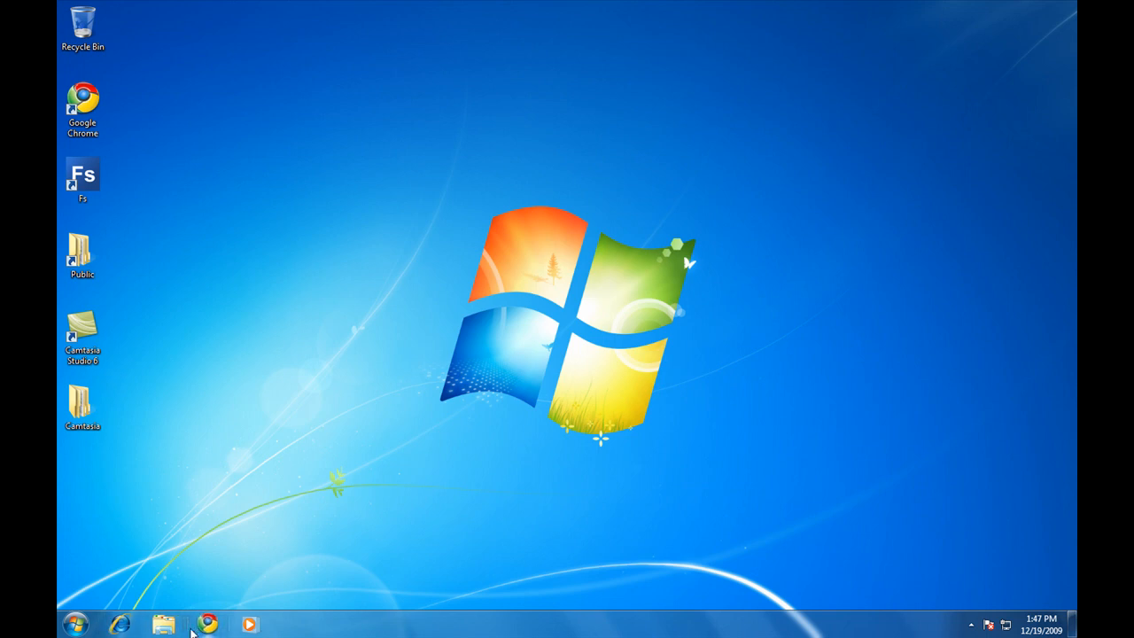
mouse_move(198, 629)
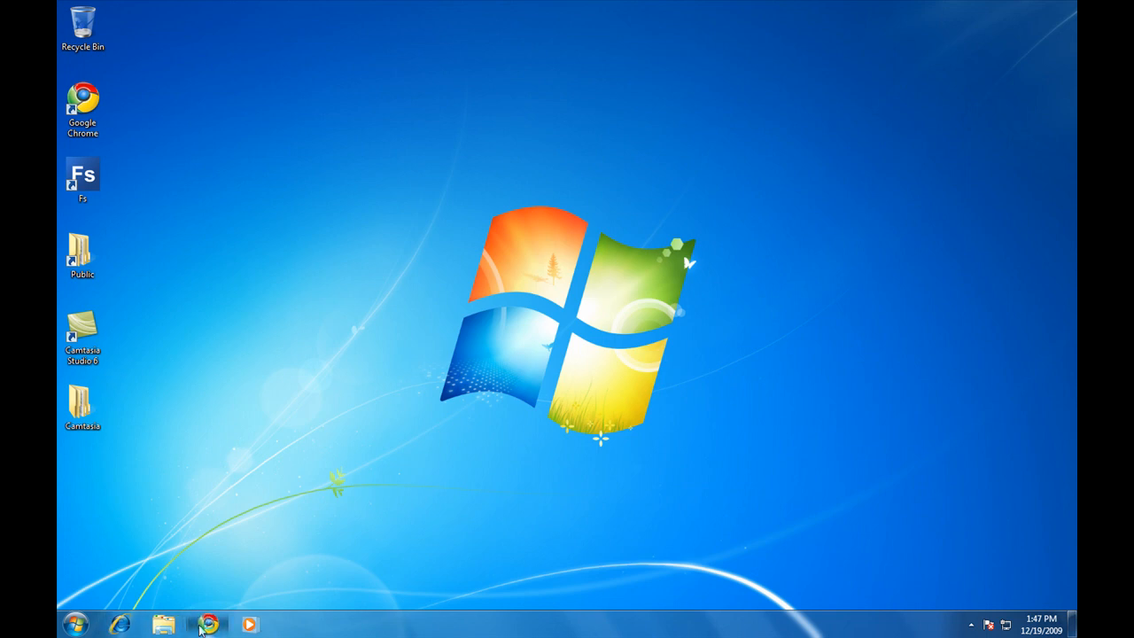
left_click(206, 620)
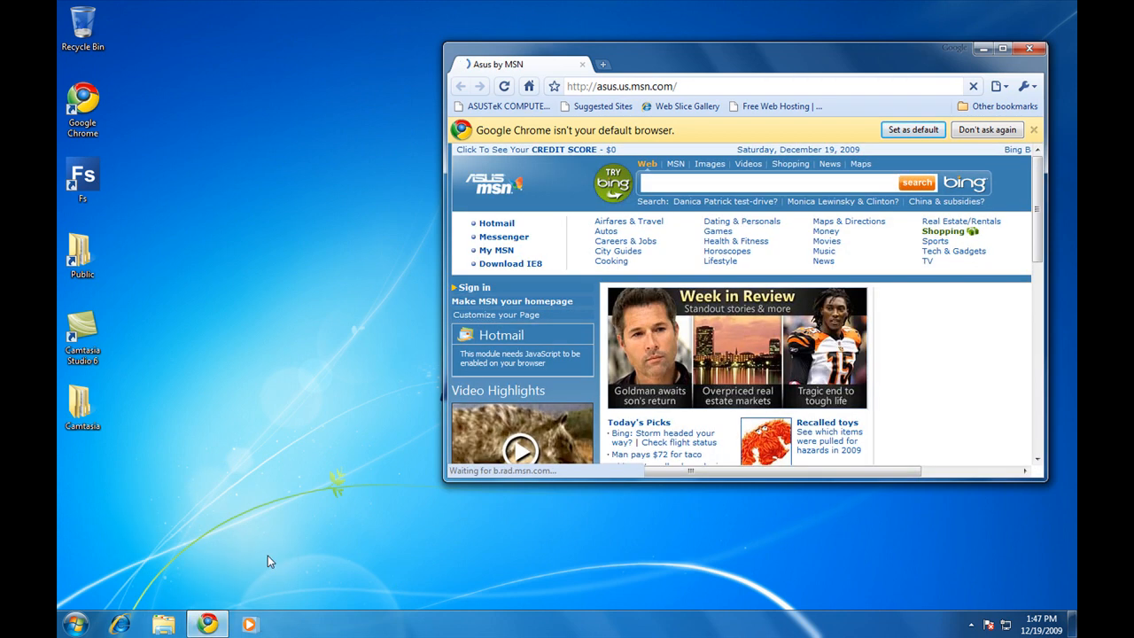
mouse_move(284, 550)
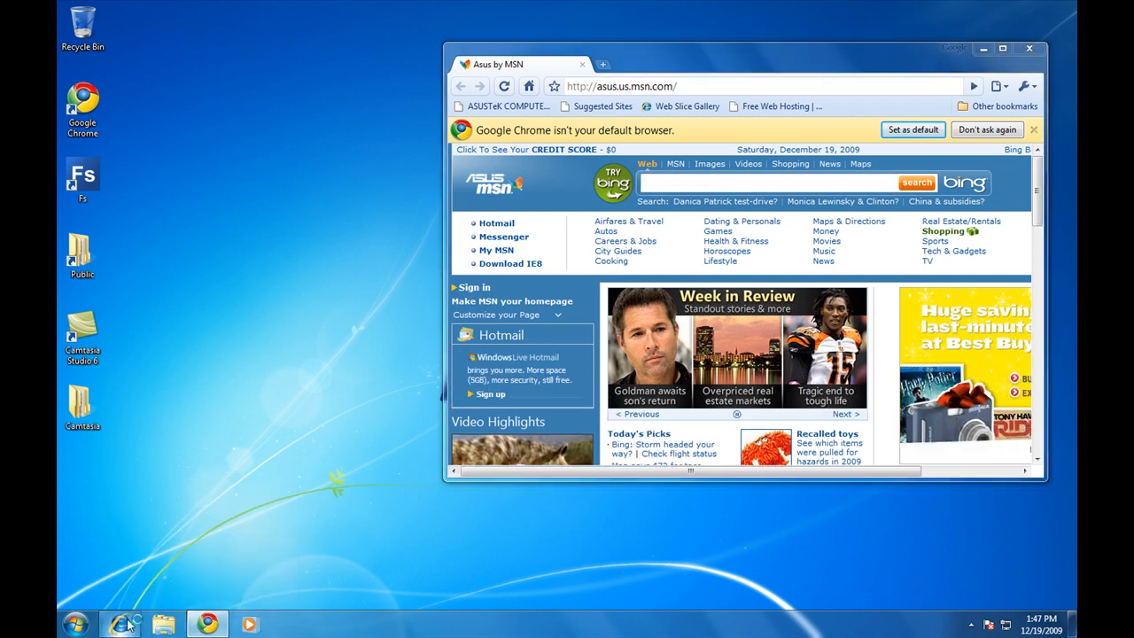
- Launch Internet Explorer from the taskbar and bring up the Start menu program list
left_click(120, 620)
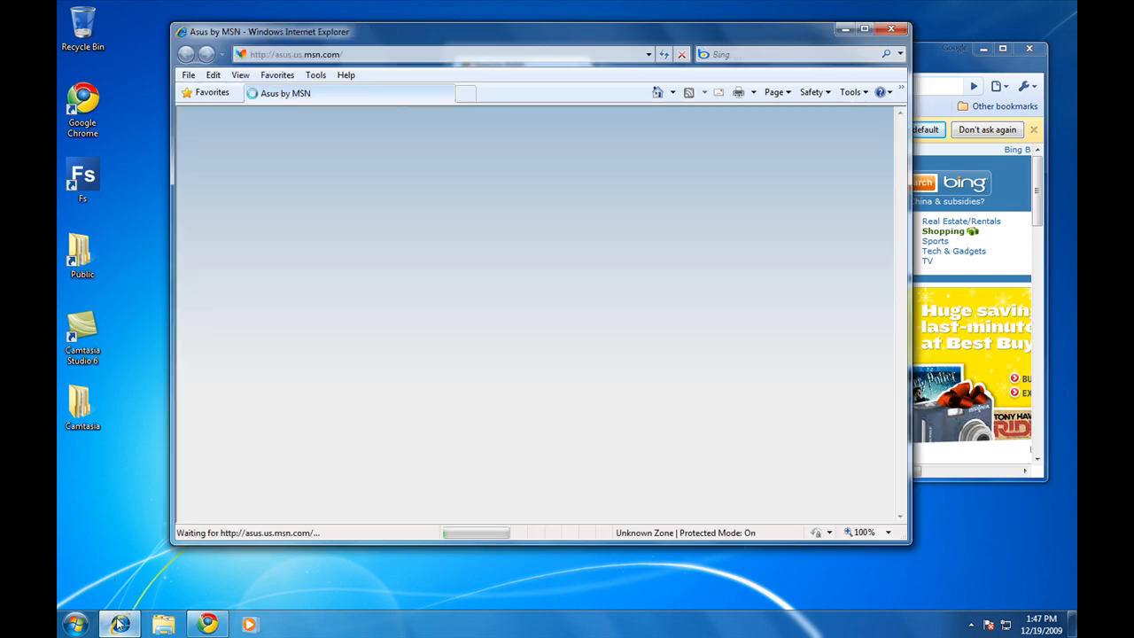
mouse_move(121, 622)
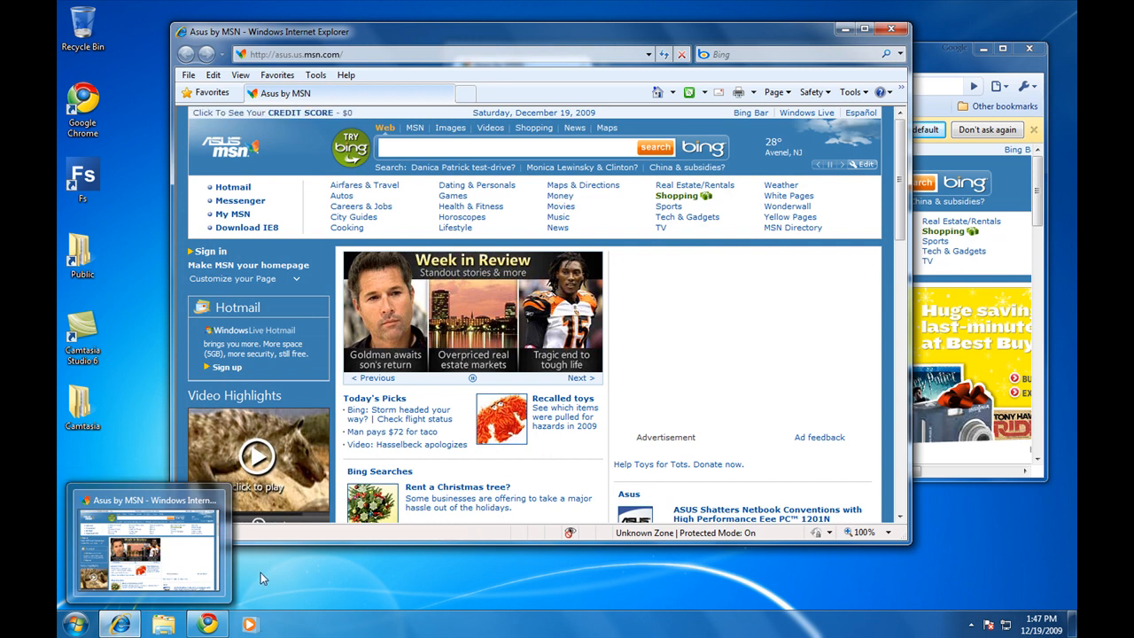
left_click(72, 624)
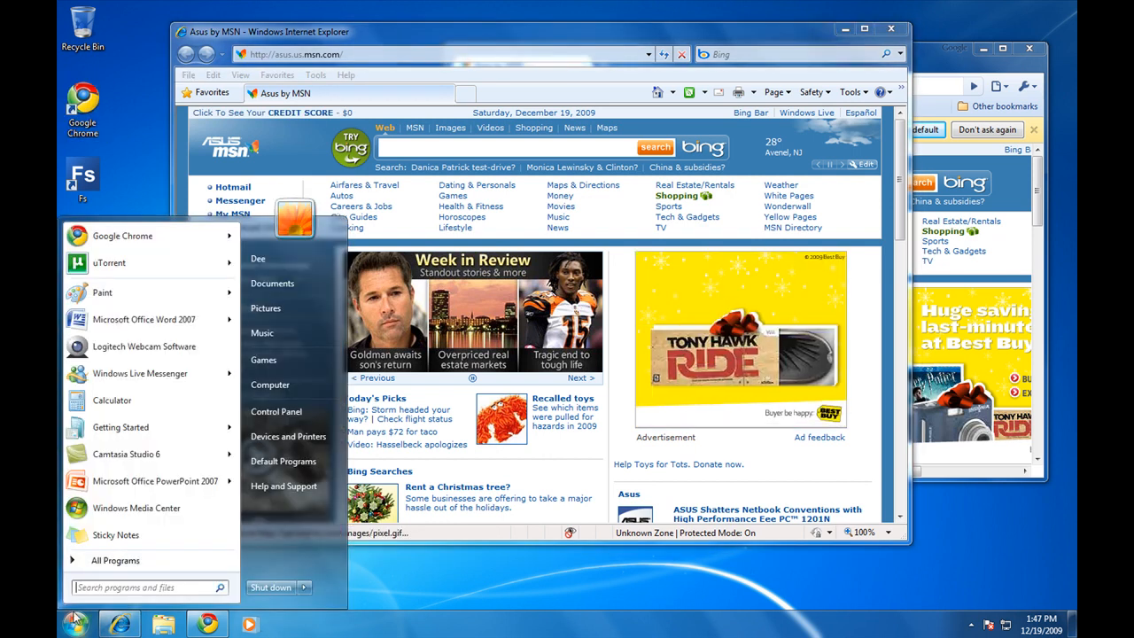
mouse_move(143, 318)
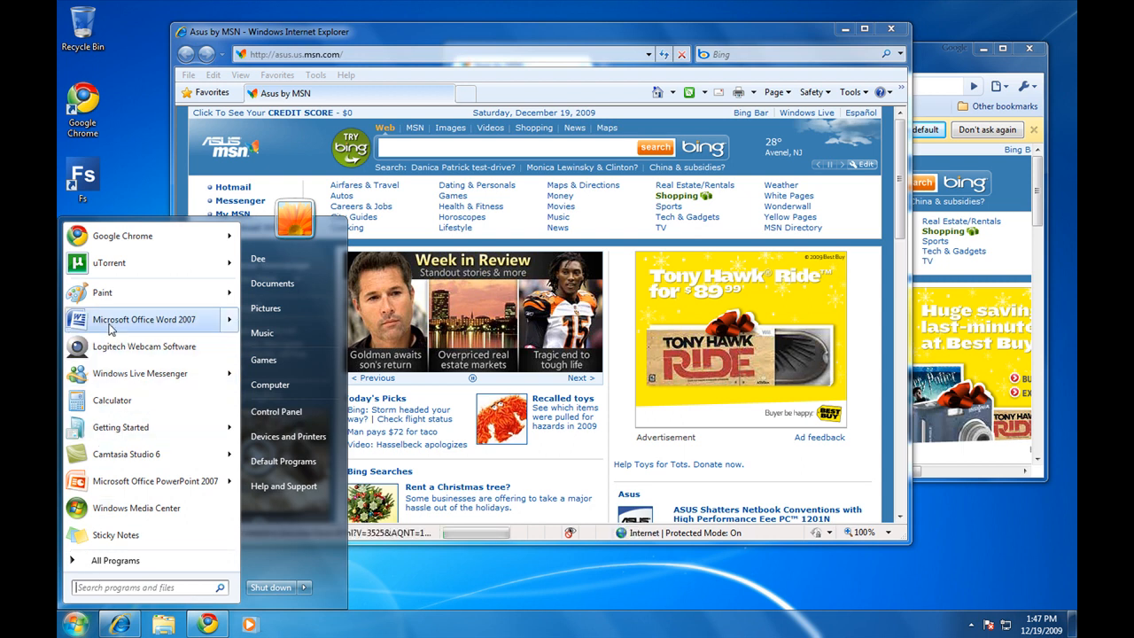
mouse_move(141, 319)
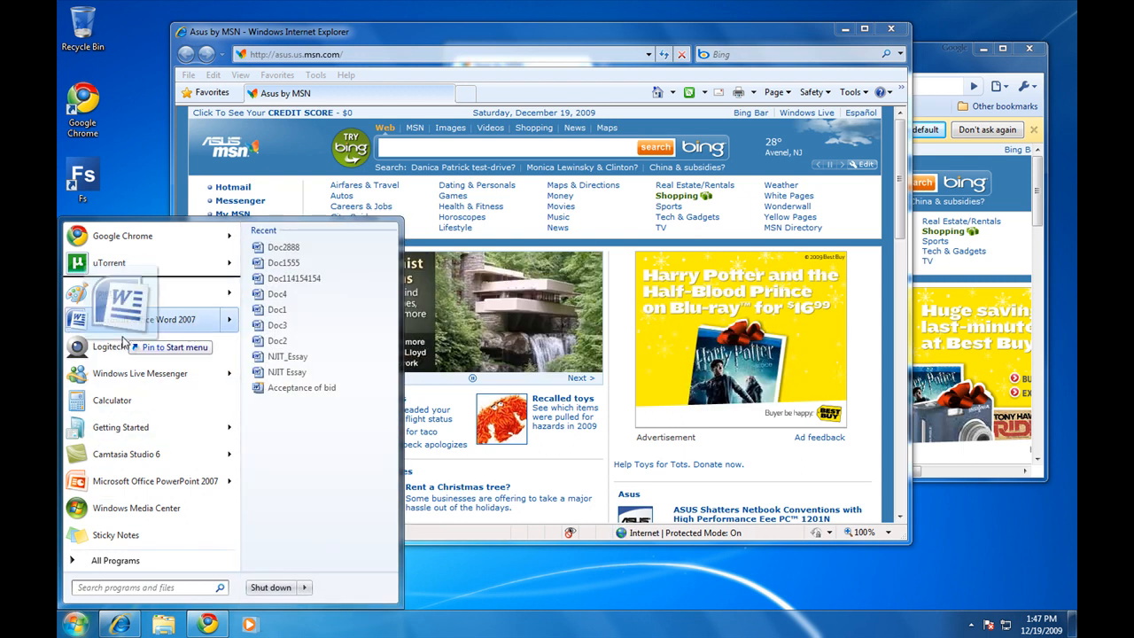